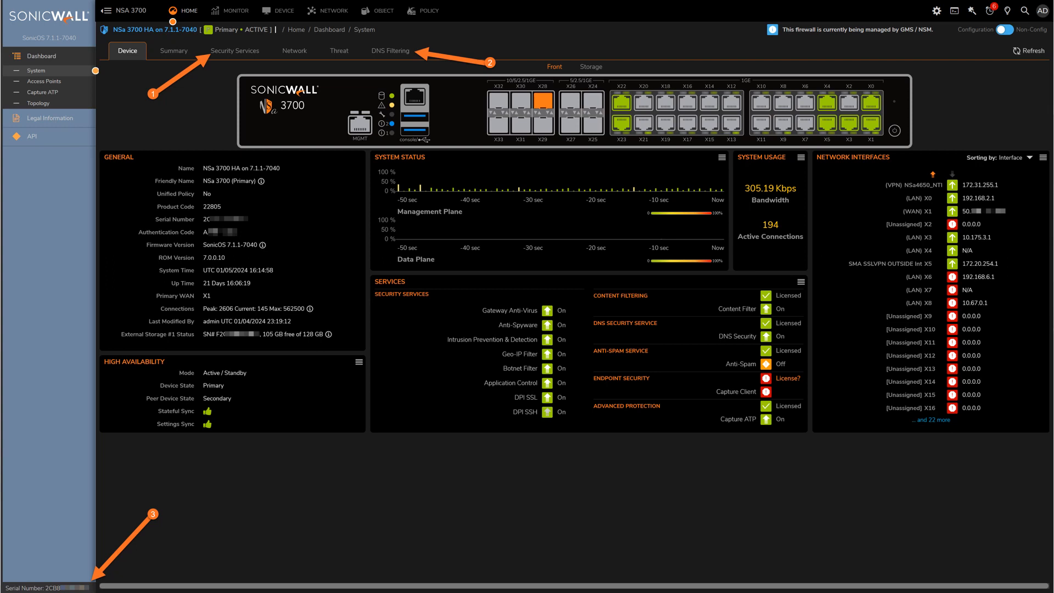
Step: Show the Security Services tab with license sync and signature database details per service
{"action": "left_click", "coordinate": [234, 50]}
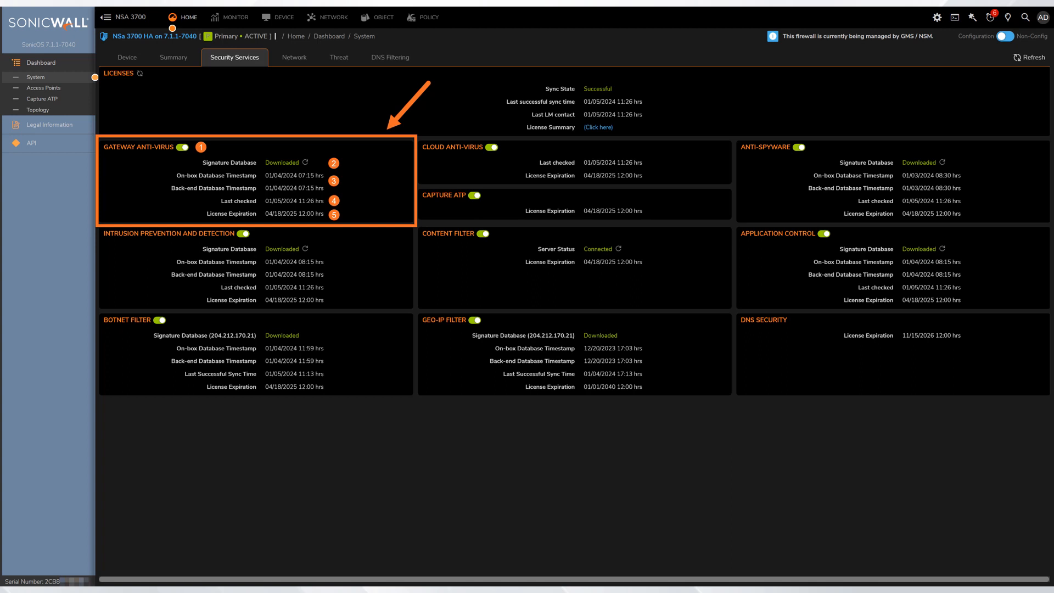
Step: Show the DNS Filtering tab with allow/block counts and top category charts
{"action": "left_click", "coordinate": [390, 56]}
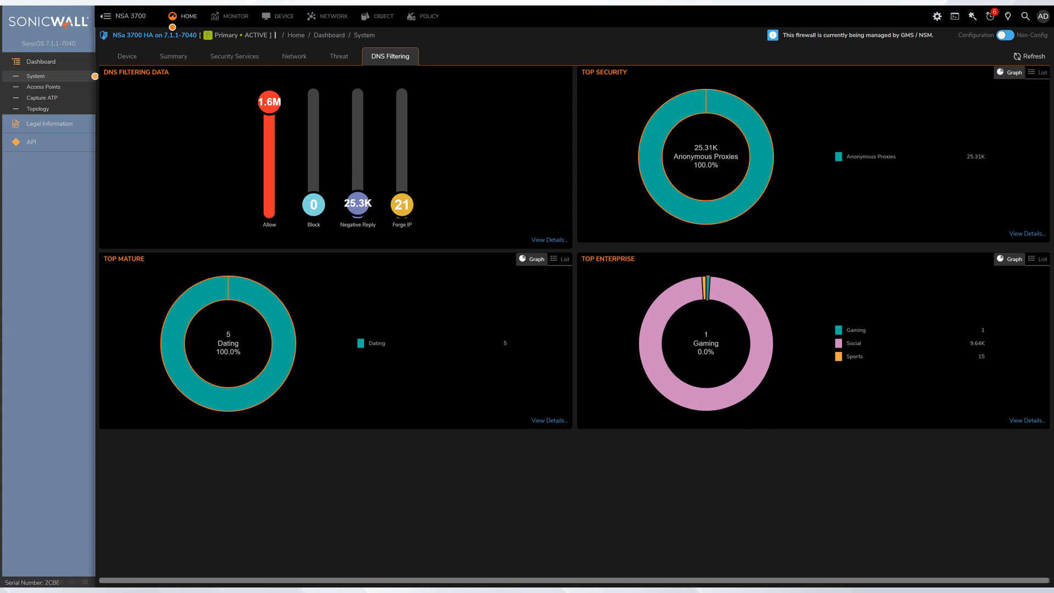
{"action": "left_click", "coordinate": [224, 16]}
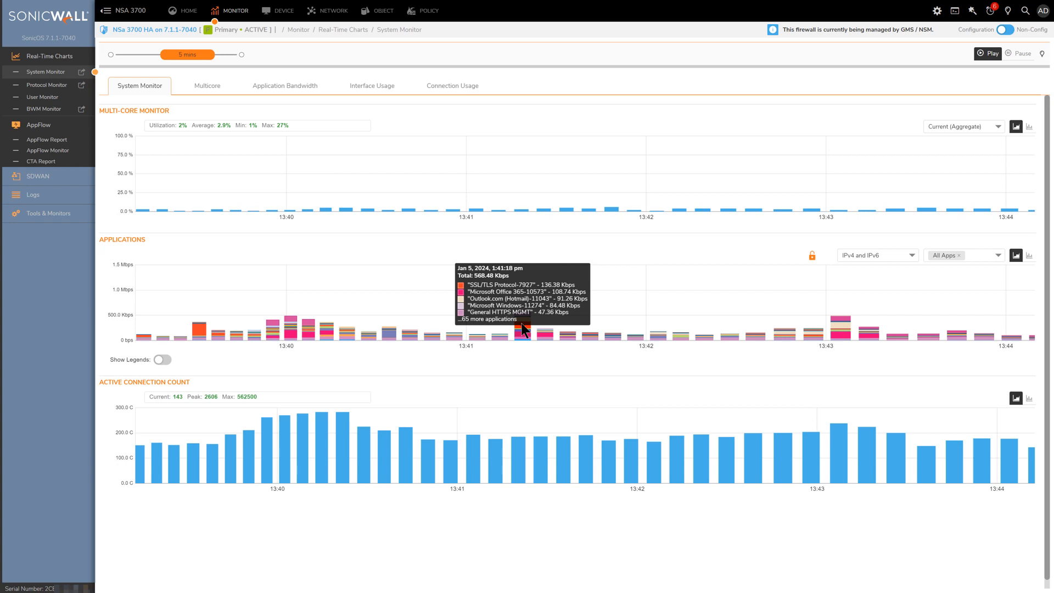
Step: Switch to the Protocol Monitor real-time charts
{"action": "left_click", "coordinate": [46, 67]}
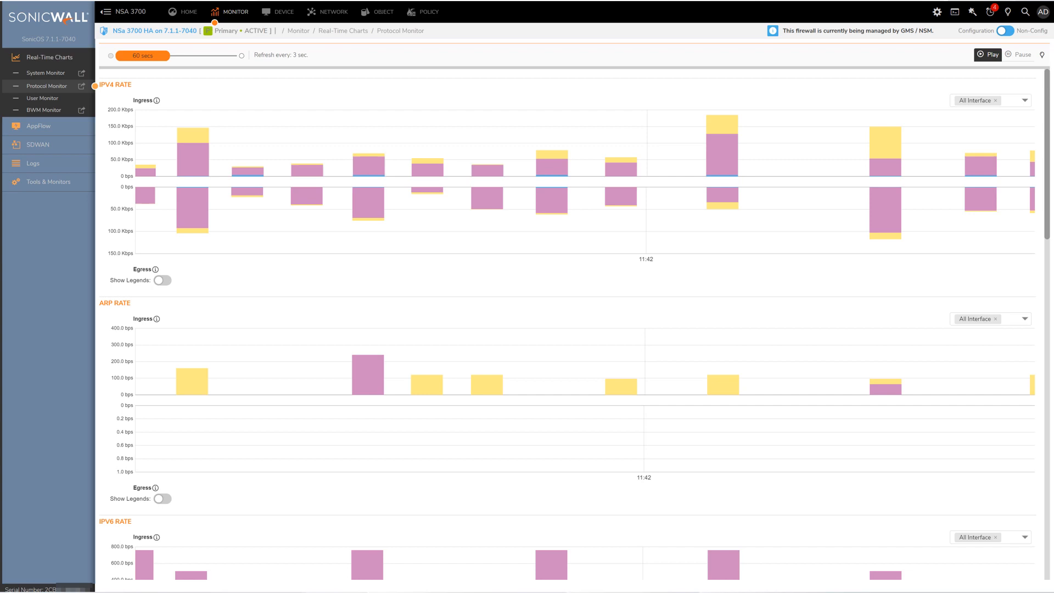
Step: Open the Packet Monitor listing captured packets
{"action": "left_click", "coordinate": [45, 145]}
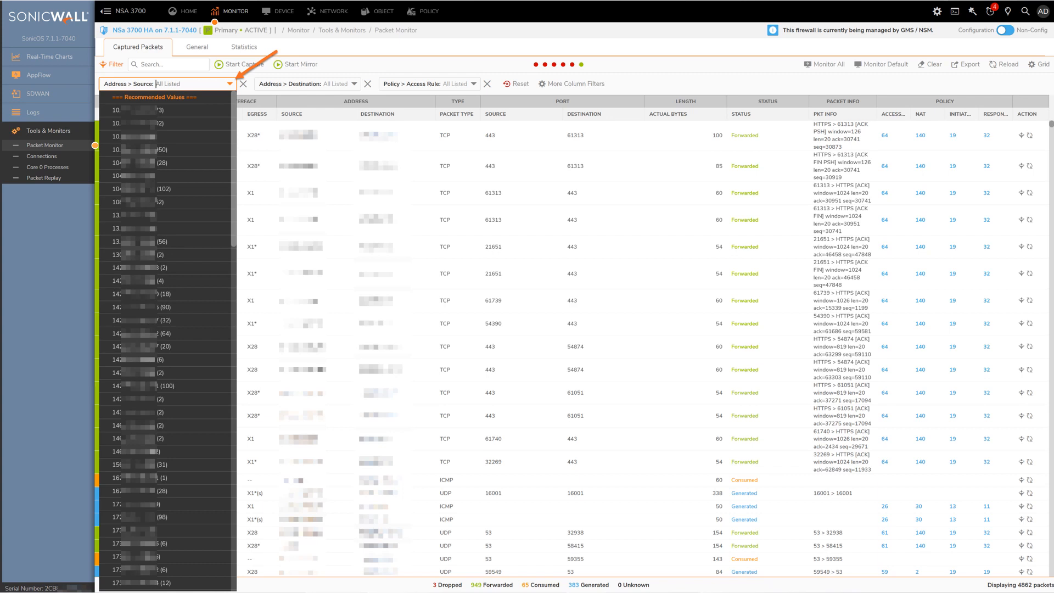
Step: Search the Address > Source filter's recommended values for 142
{"action": "type", "text": "142"}
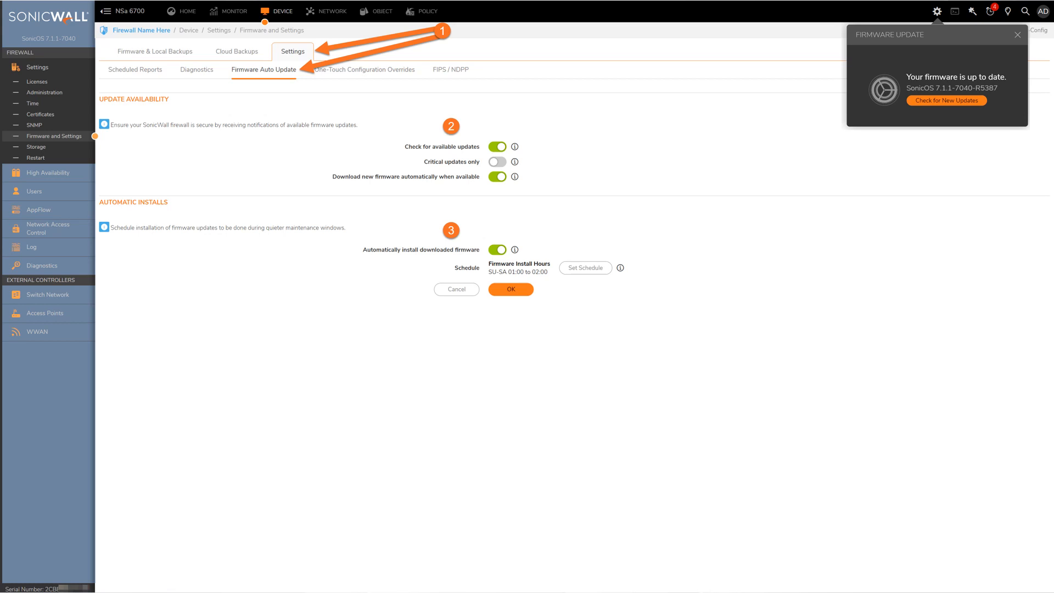
Step: Open the Firmware Auto Update settings from the Device navigation
{"action": "left_click", "coordinate": [37, 146]}
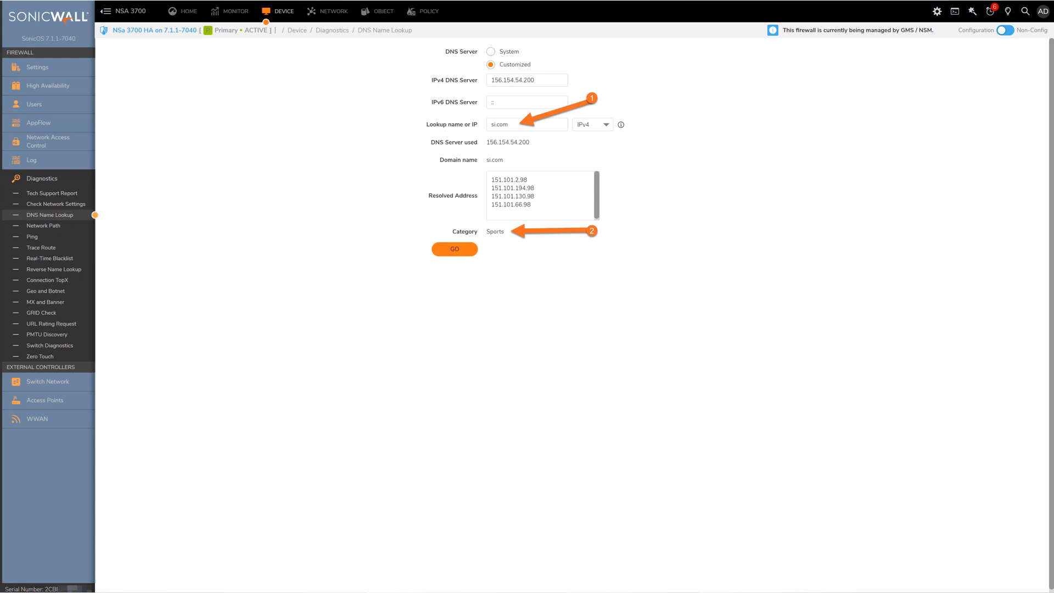
{"action": "left_click", "coordinate": [51, 323]}
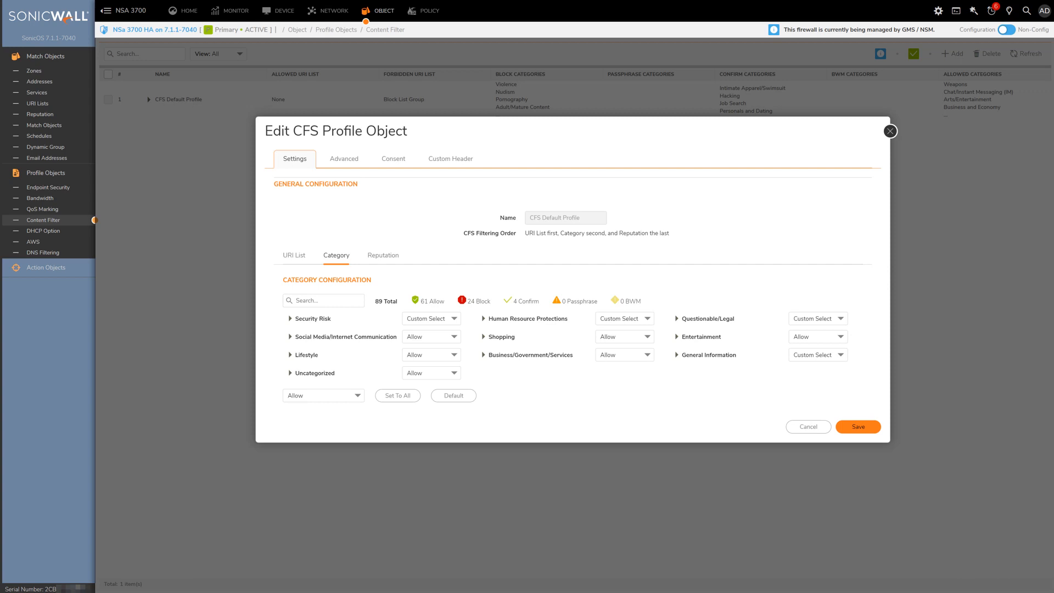
Step: Search 'job', expand Security Risk subcategories, and filter to the 61 allowed categories
{"action": "type", "text": "job"}
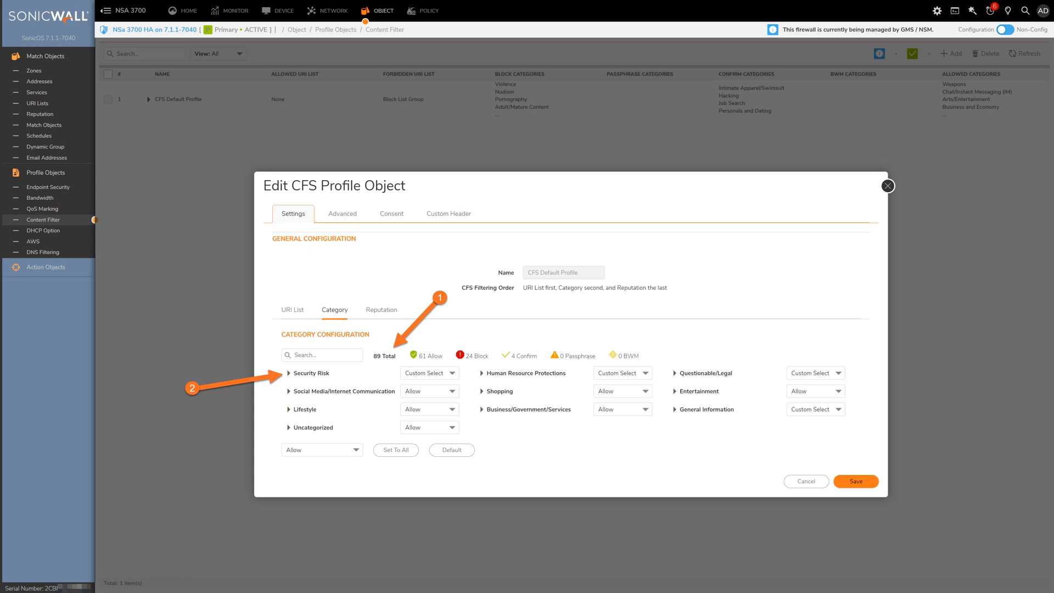
{"action": "left_click", "coordinate": [289, 373]}
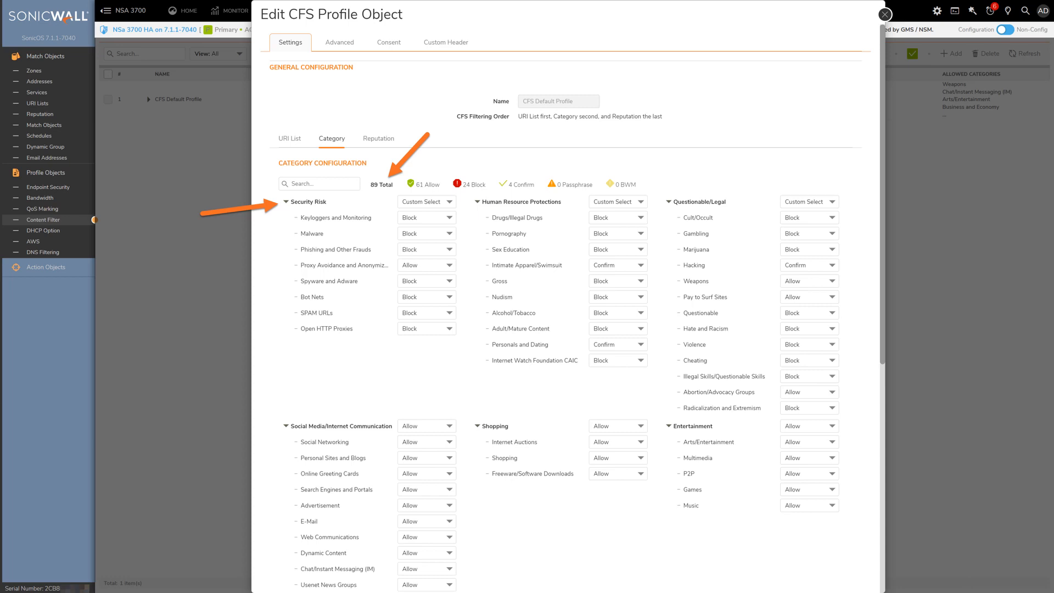
{"action": "left_click", "coordinate": [423, 184]}
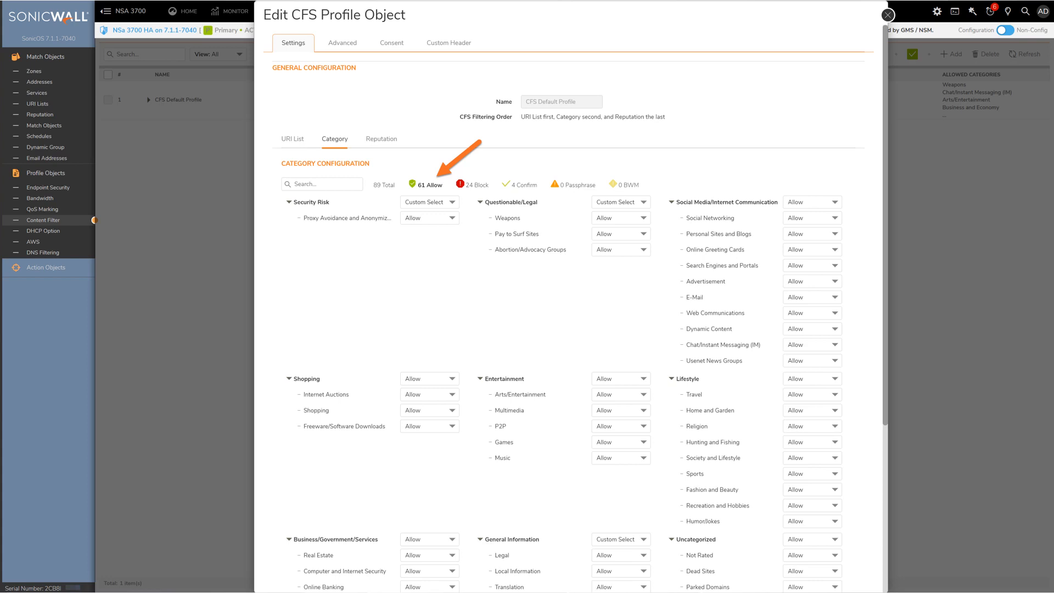
Step: Filter the category list to the 24 blocked categories like Malware and Gambling
{"action": "left_click", "coordinate": [474, 185]}
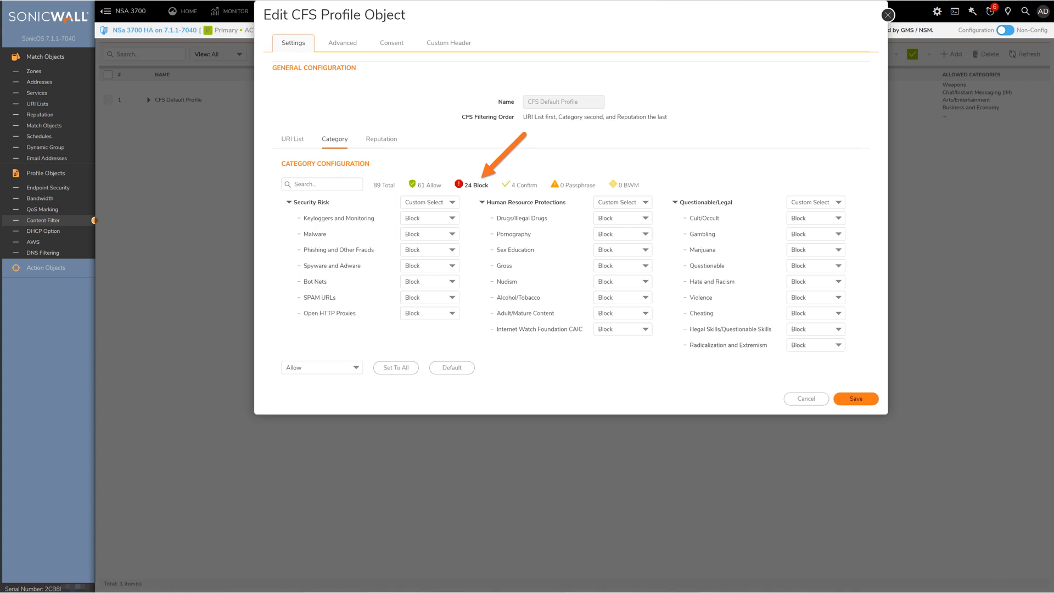
{"action": "left_click", "coordinate": [381, 138]}
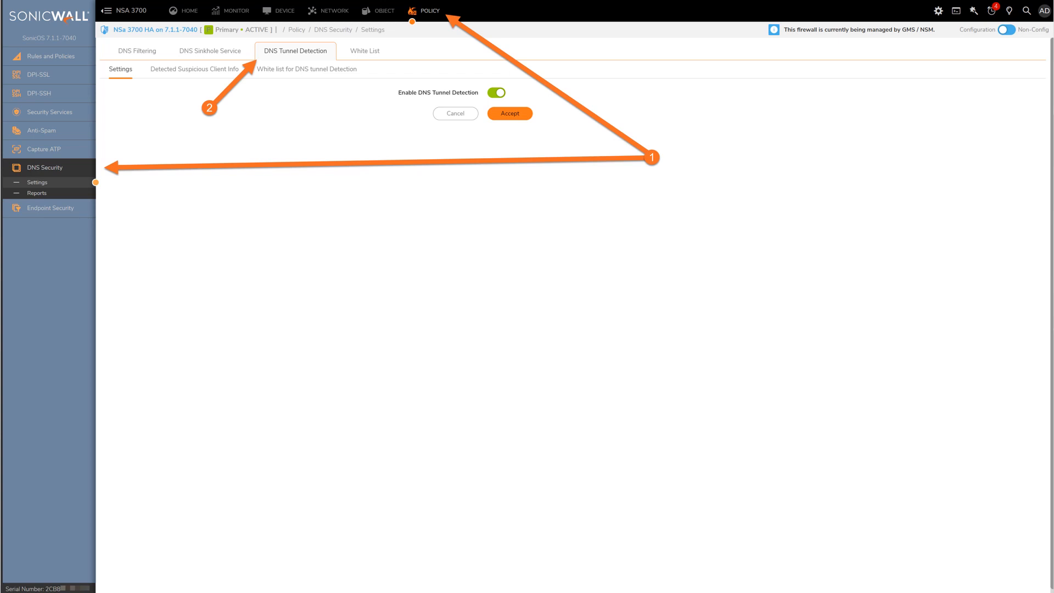
Step: Open the Detected Suspicious Client Info sub-tab under DNS Tunnel Detection
{"action": "left_click", "coordinate": [193, 69]}
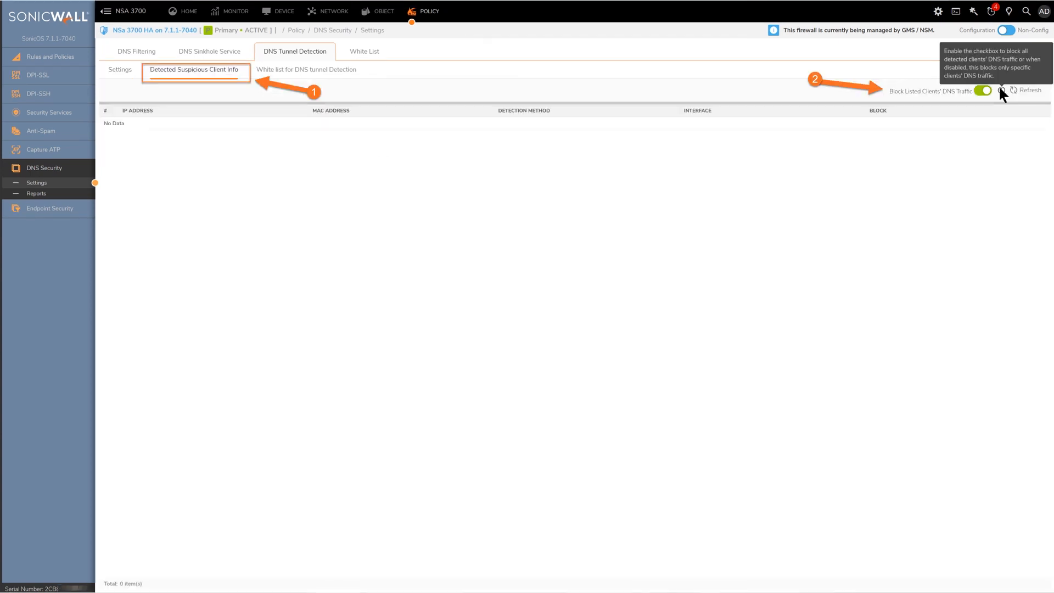